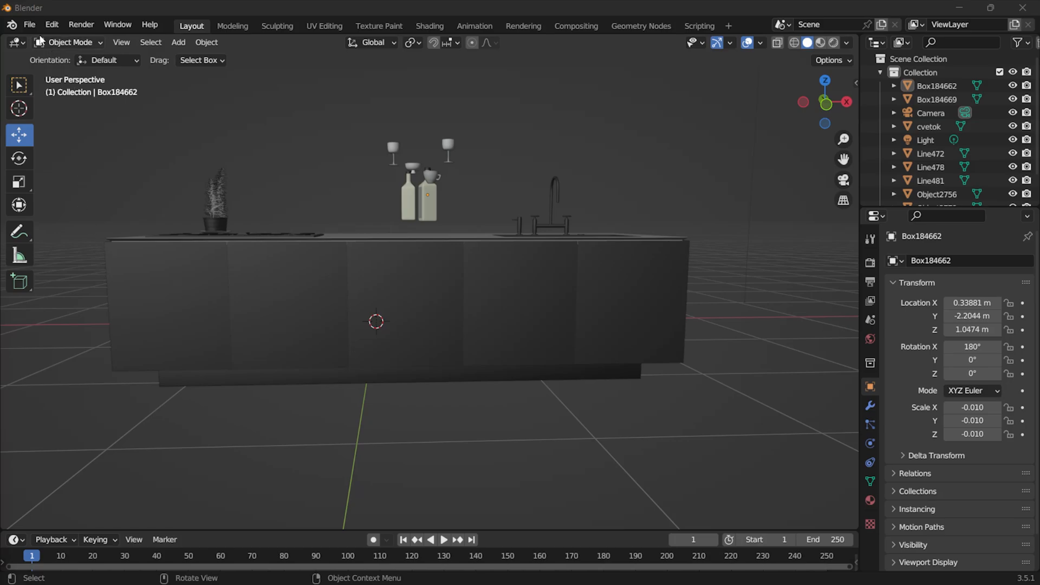
# Step: Bring up Blender's Preferences from the Edit menu
pyautogui.click(51, 25)
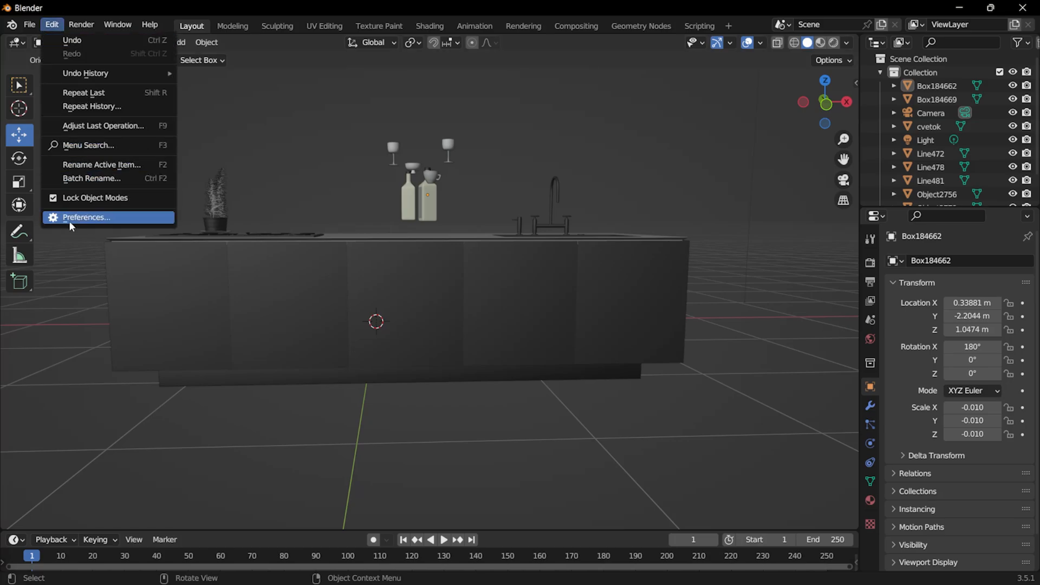
pyautogui.click(85, 217)
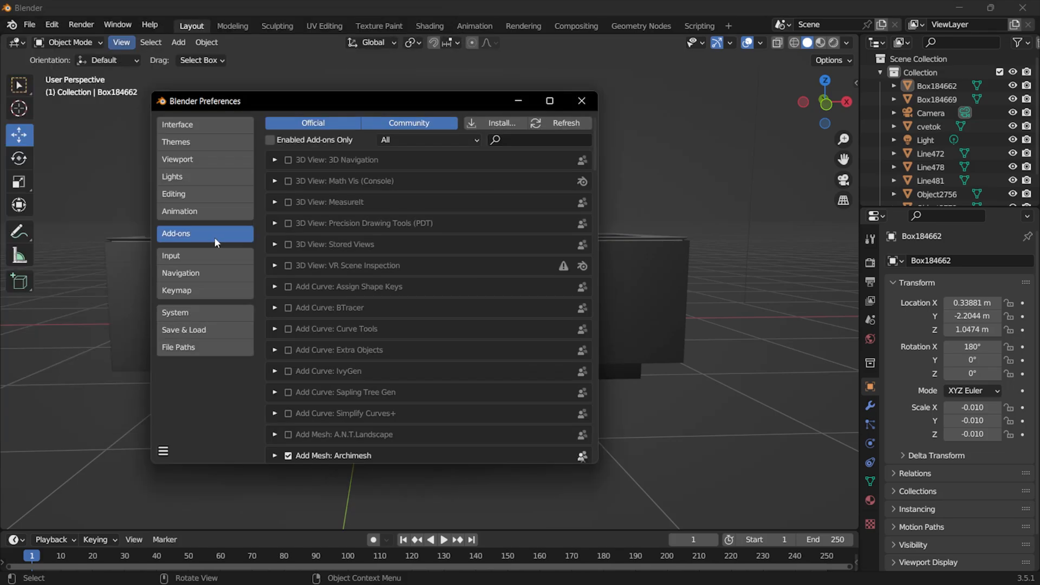
pyautogui.moveTo(182, 238)
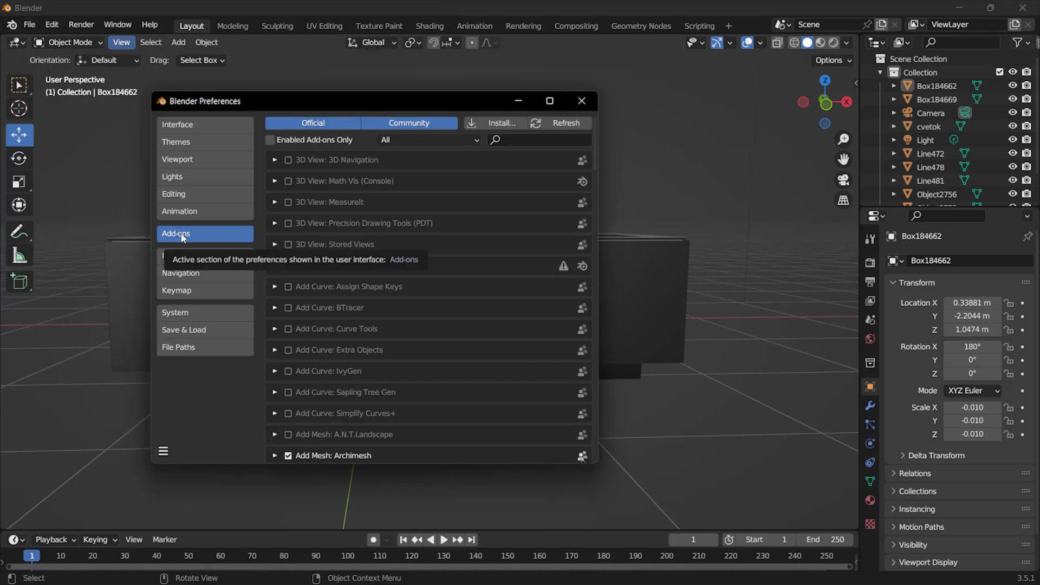
pyautogui.moveTo(418, 280)
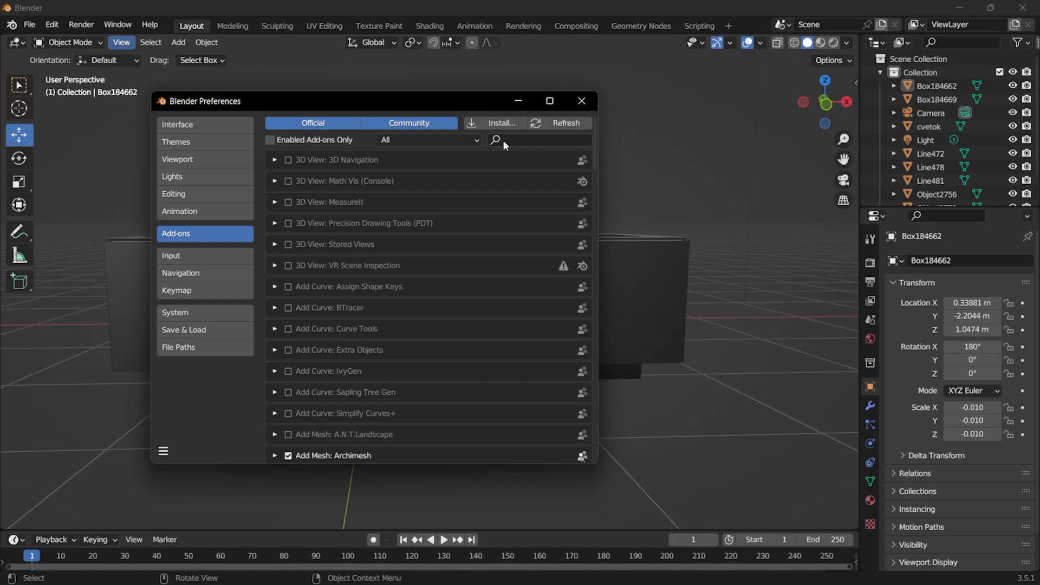
pyautogui.moveTo(502, 124)
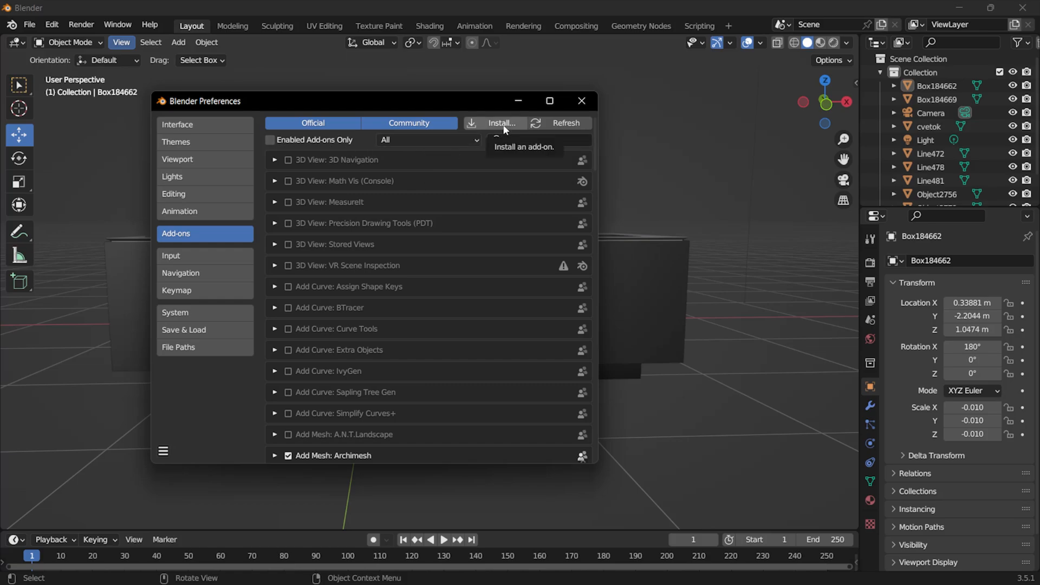
# Step: Install the pro_align_tools.zip add-on package from disk
pyautogui.click(501, 122)
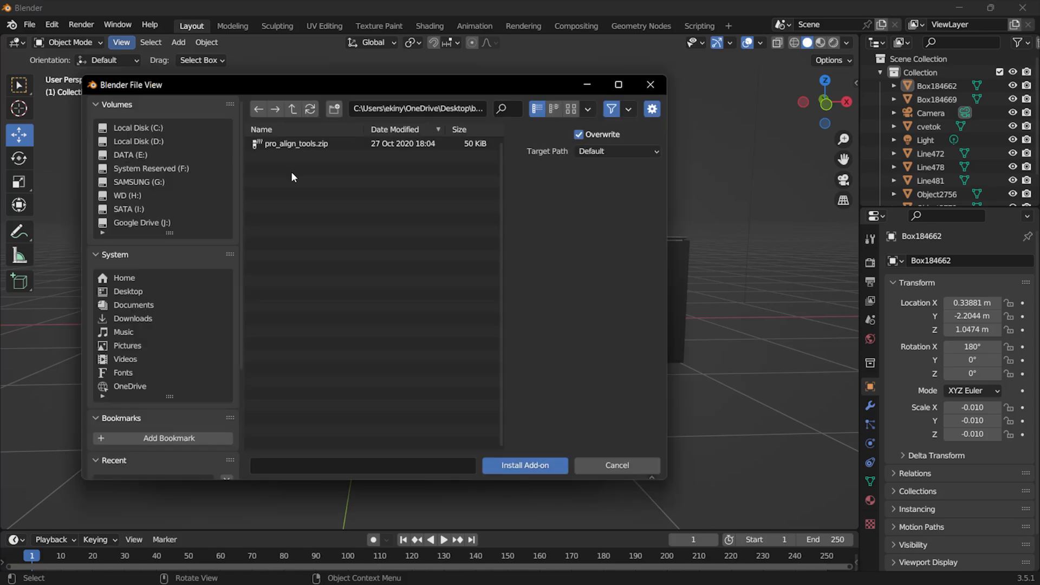
pyautogui.click(295, 143)
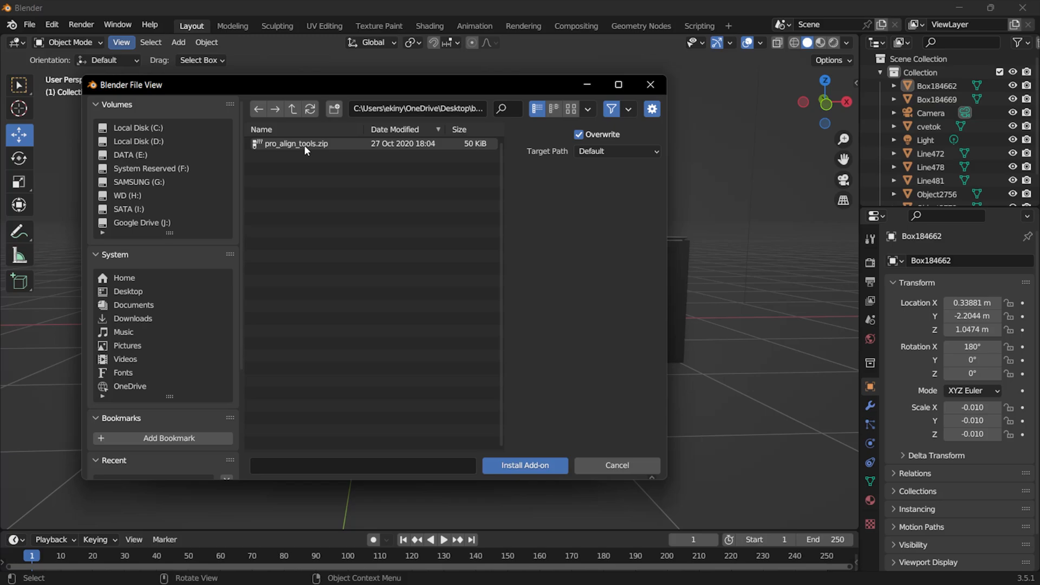
pyautogui.moveTo(303, 152)
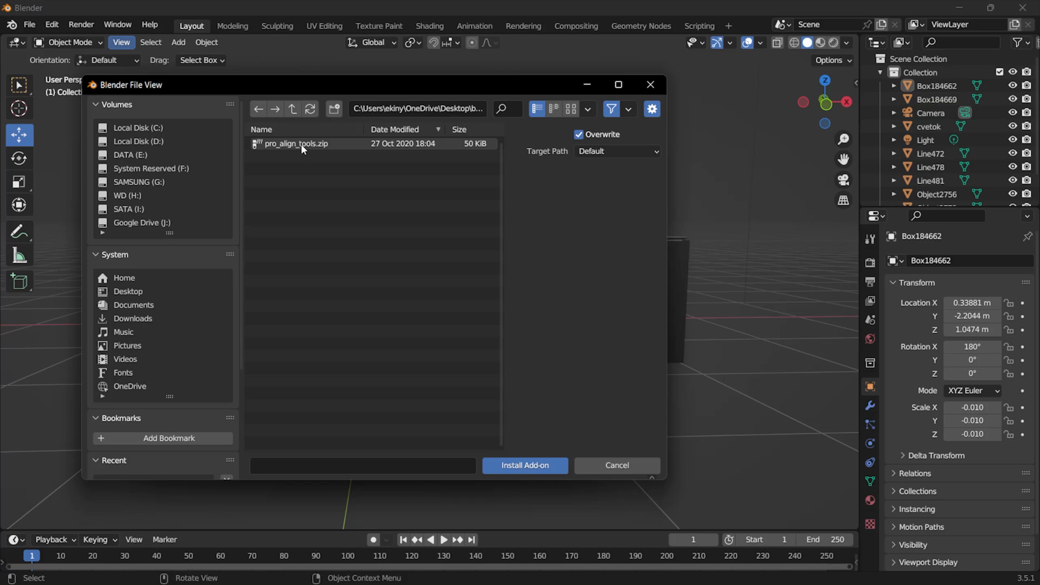
pyautogui.click(294, 143)
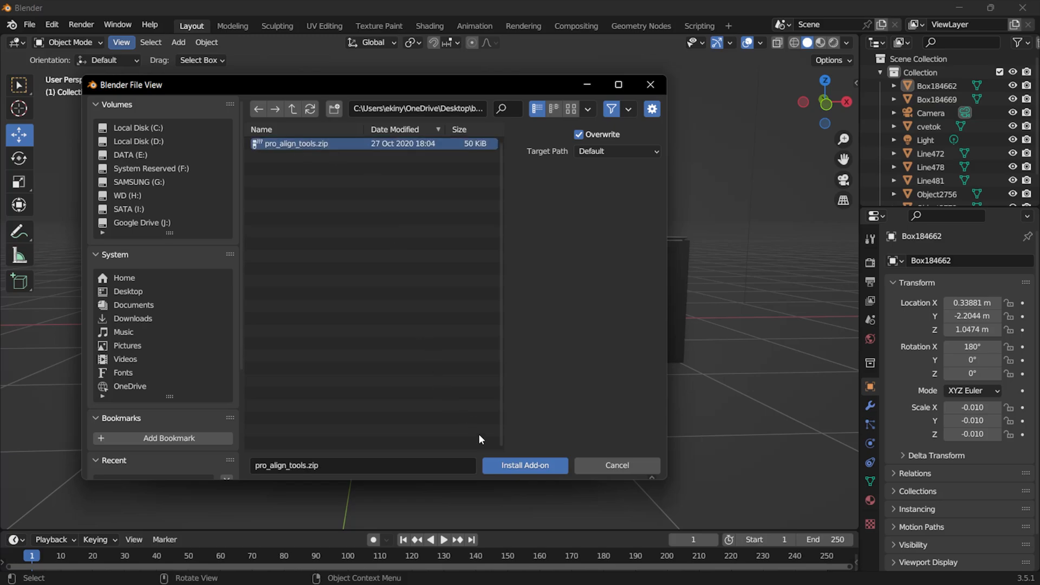
pyautogui.moveTo(524, 465)
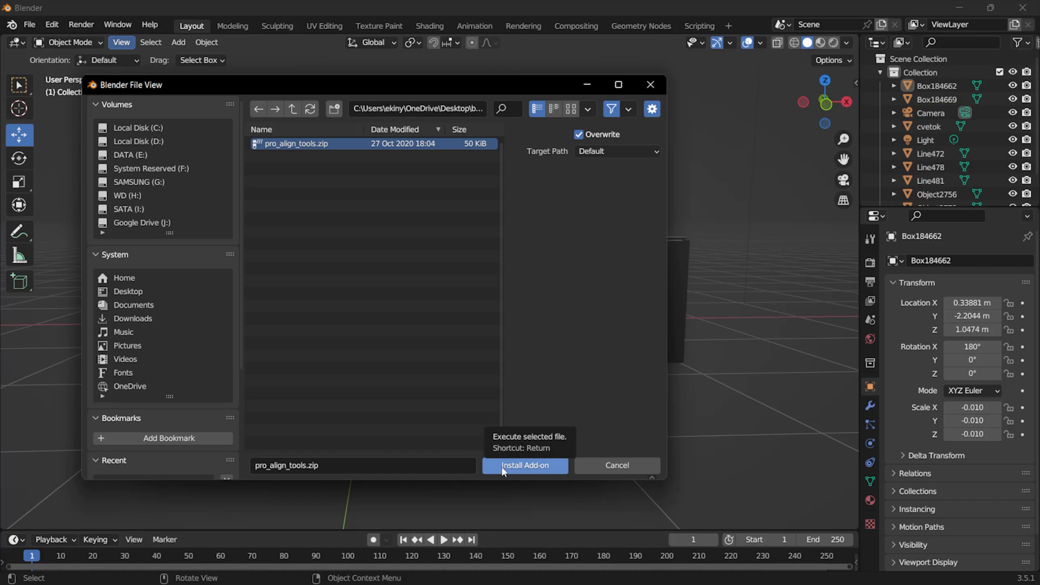
pyautogui.click(525, 464)
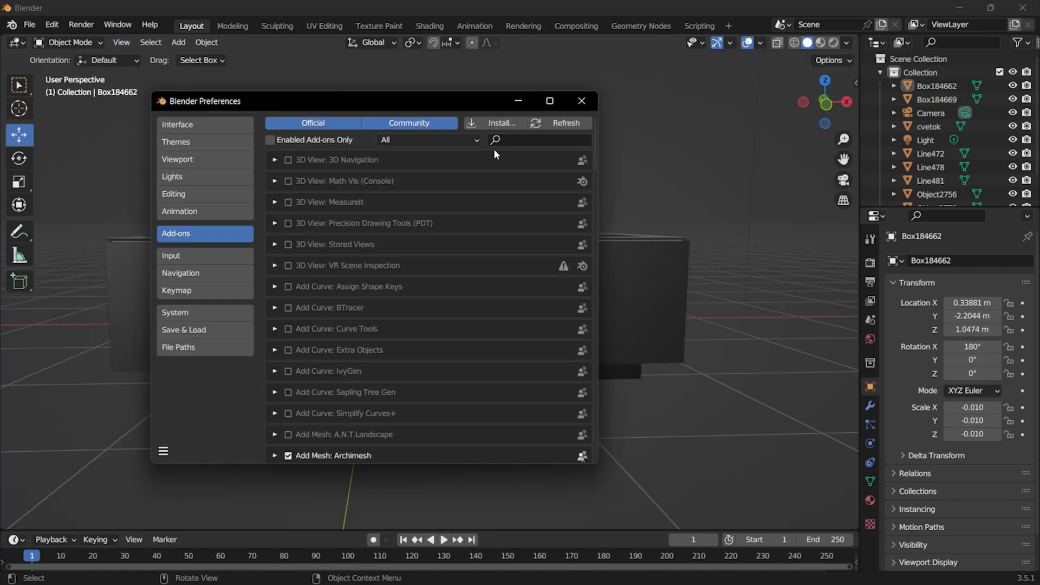
# Step: Filter the add-ons list to 'Pro' and enable Object: Pro Align Tools
pyautogui.write('Pro')
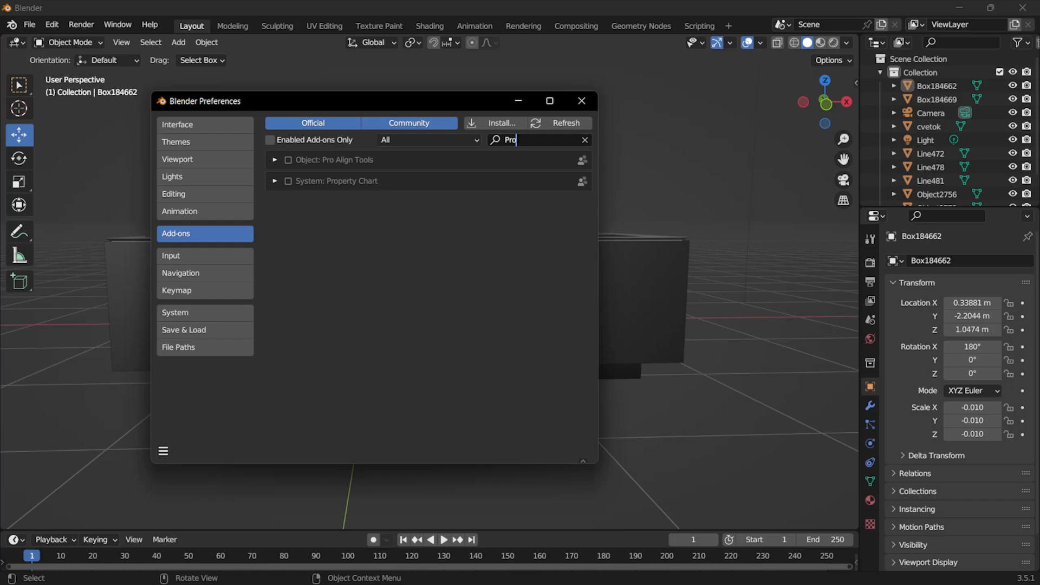
pyautogui.moveTo(289, 164)
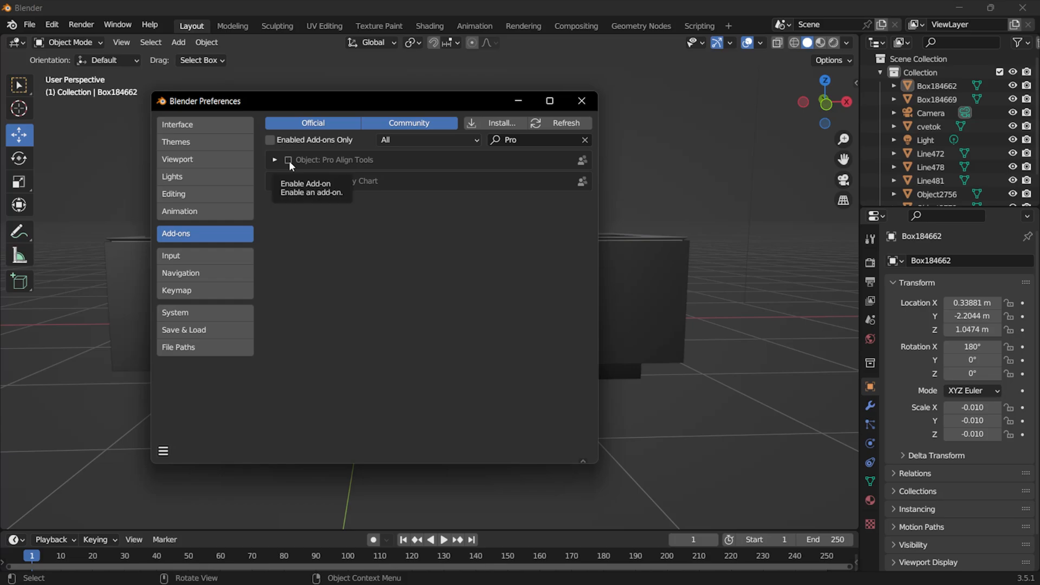
pyautogui.click(582, 101)
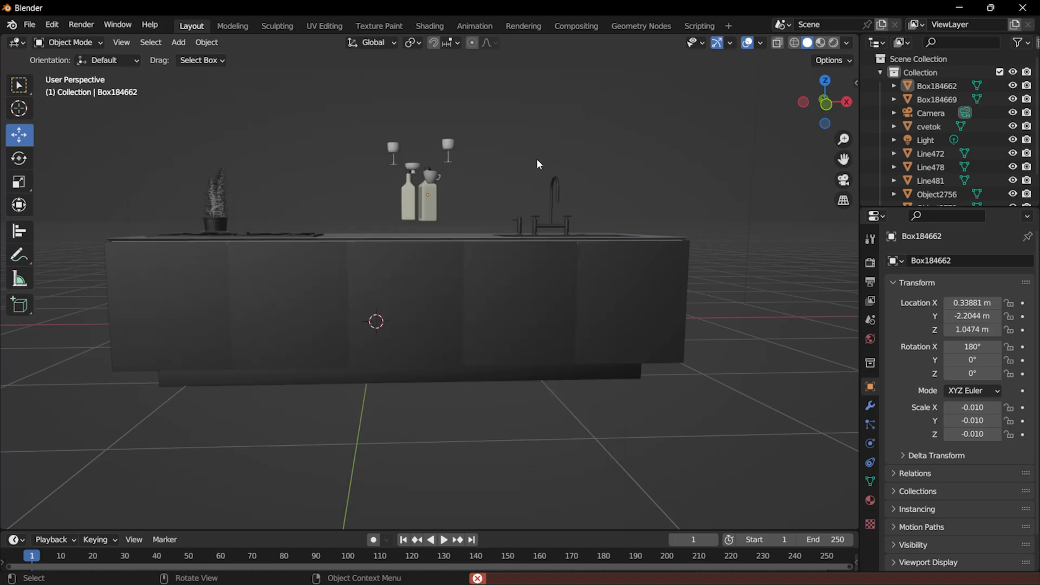
pyautogui.moveTo(287, 260)
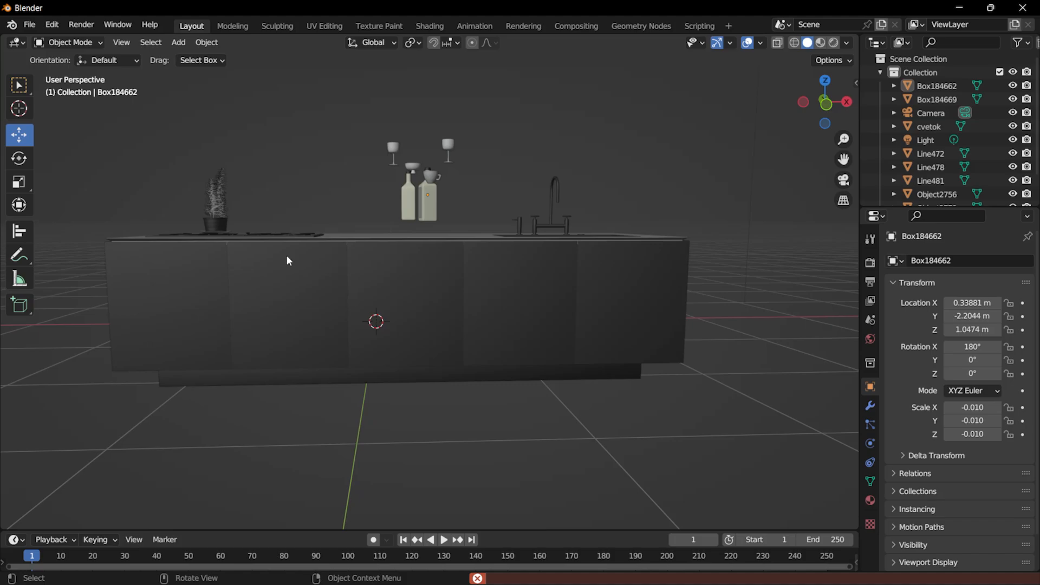
pyautogui.moveTo(18, 231)
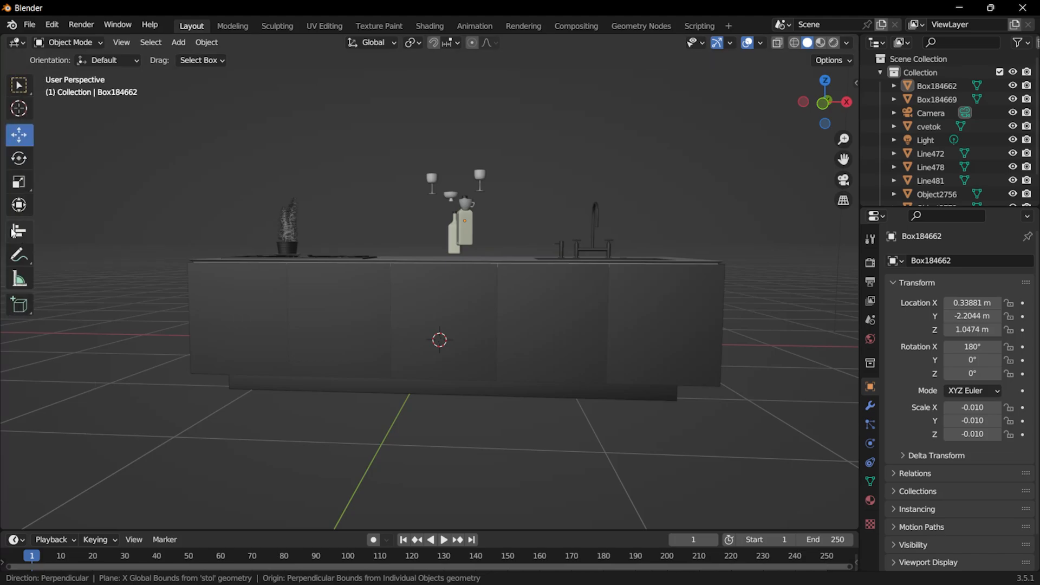
pyautogui.moveTo(19, 232)
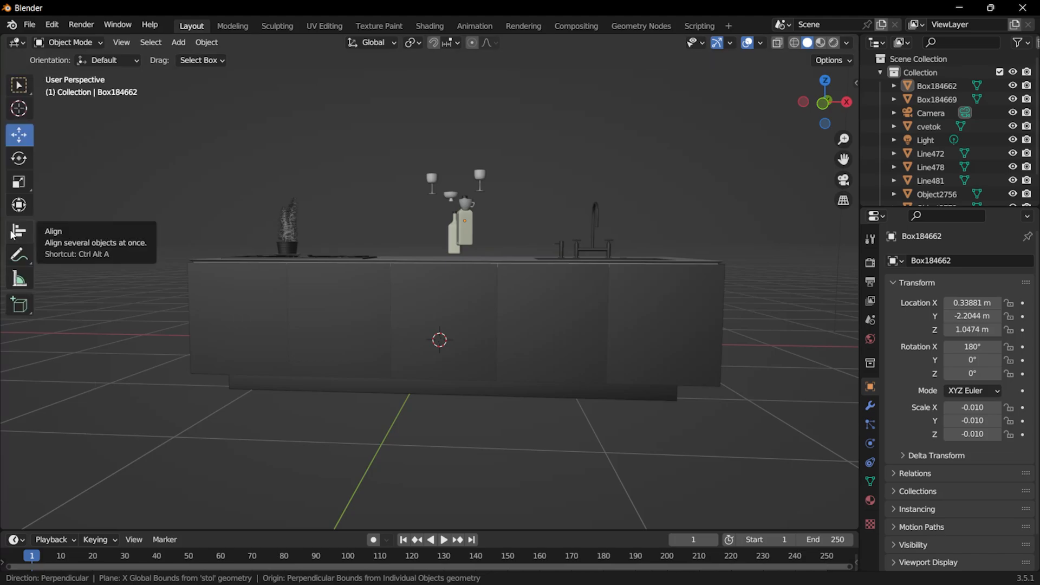
# Step: Show the sidebar with the active tool's settings (N)
pyautogui.press('n')
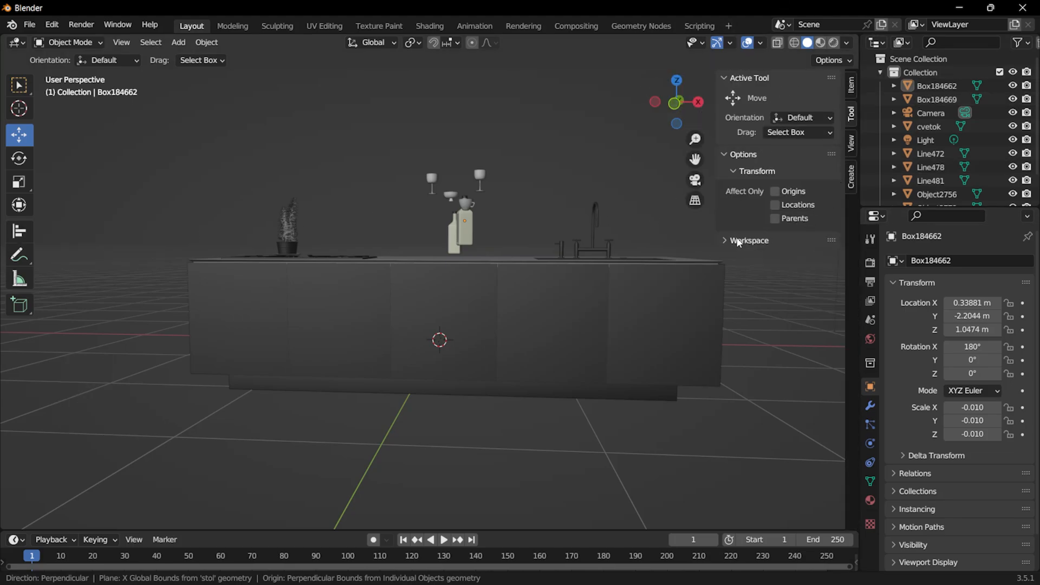
pyautogui.moveTo(794, 290)
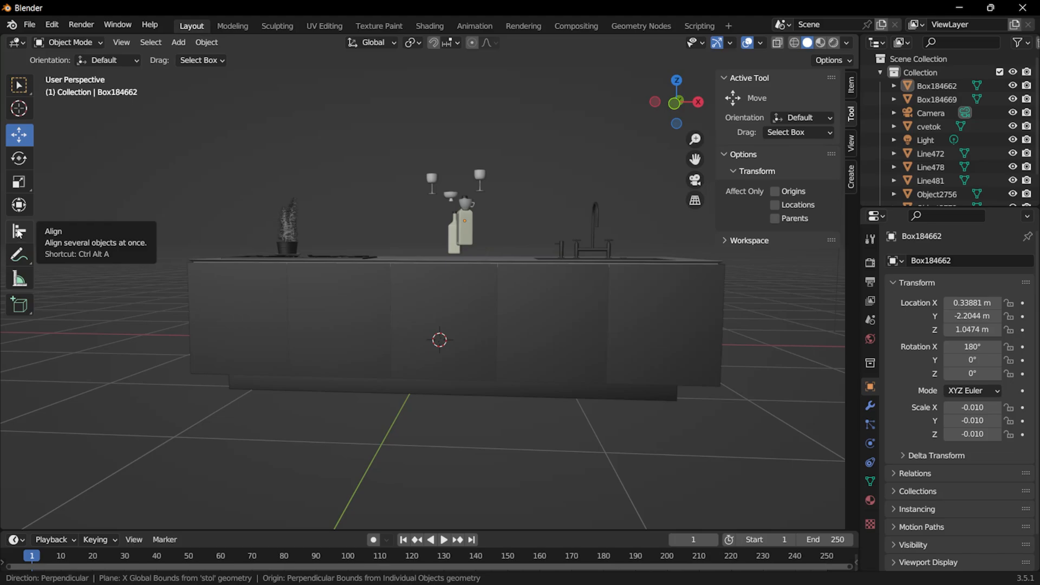
# Step: Activate the Align tool so its direction, plane and origin options appear
pyautogui.click(20, 231)
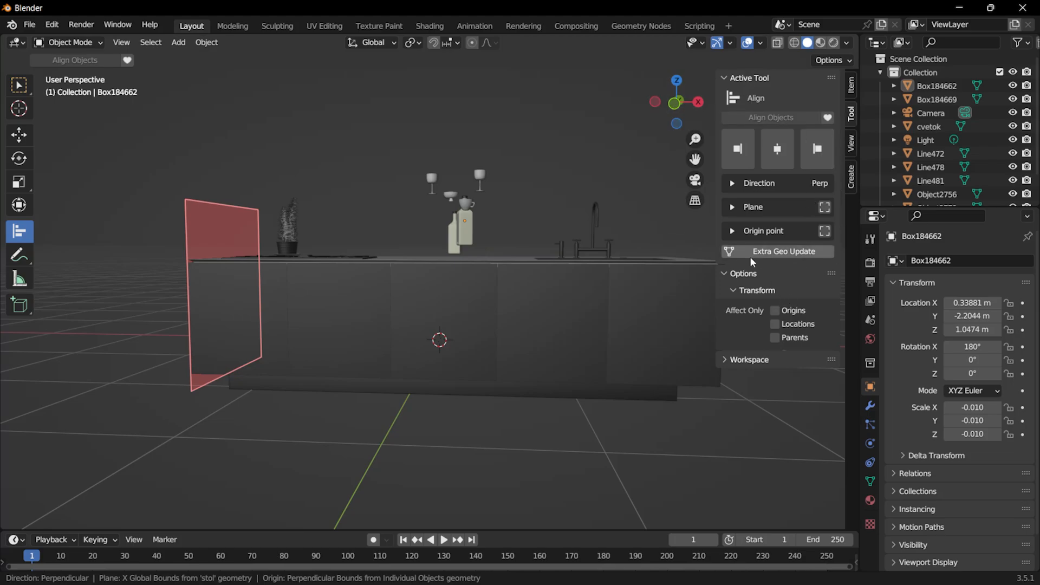
pyautogui.moveTo(742, 252)
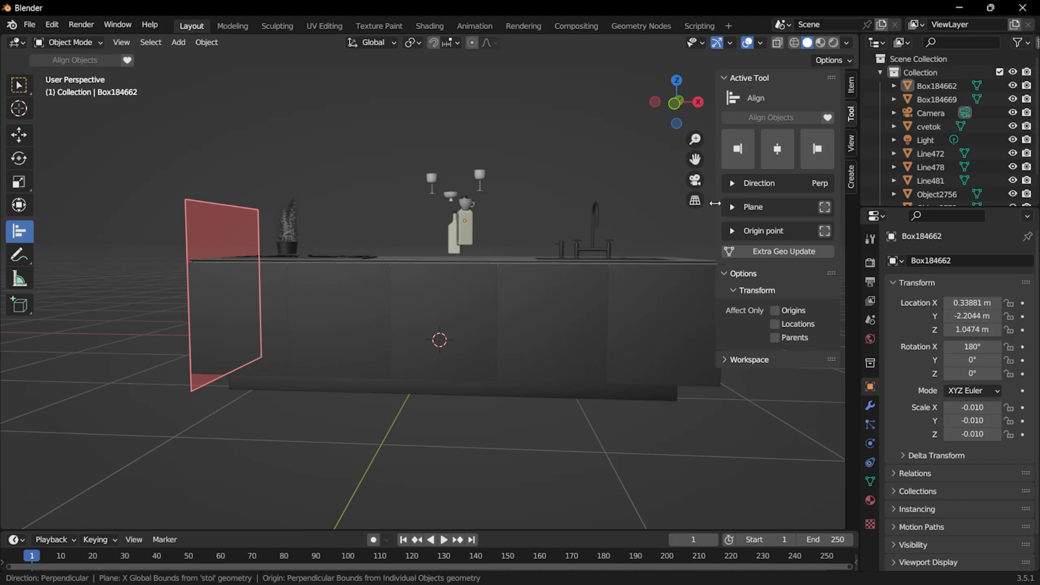
pyautogui.moveTo(494, 240)
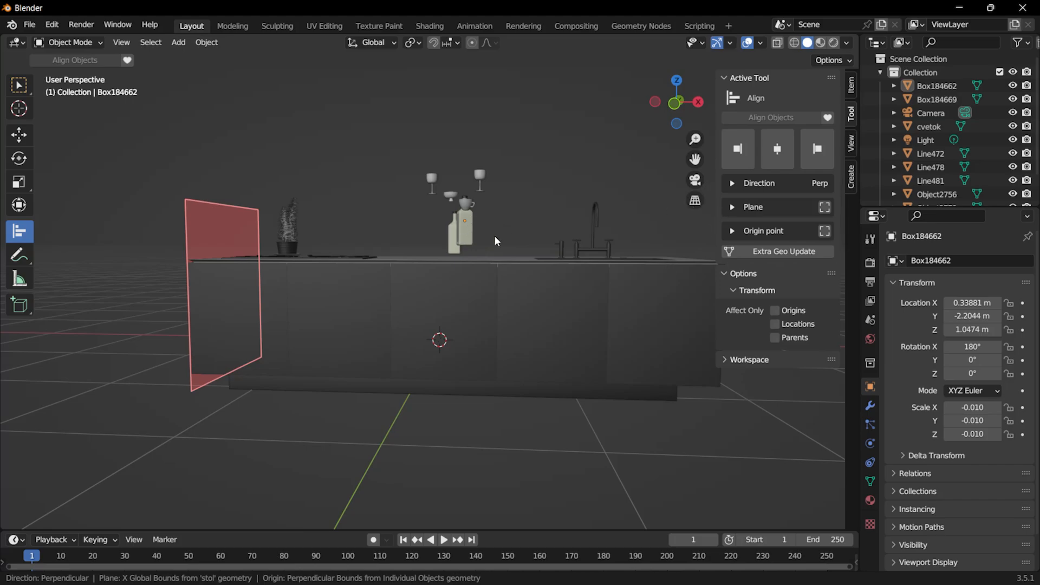
pyautogui.moveTo(406, 295)
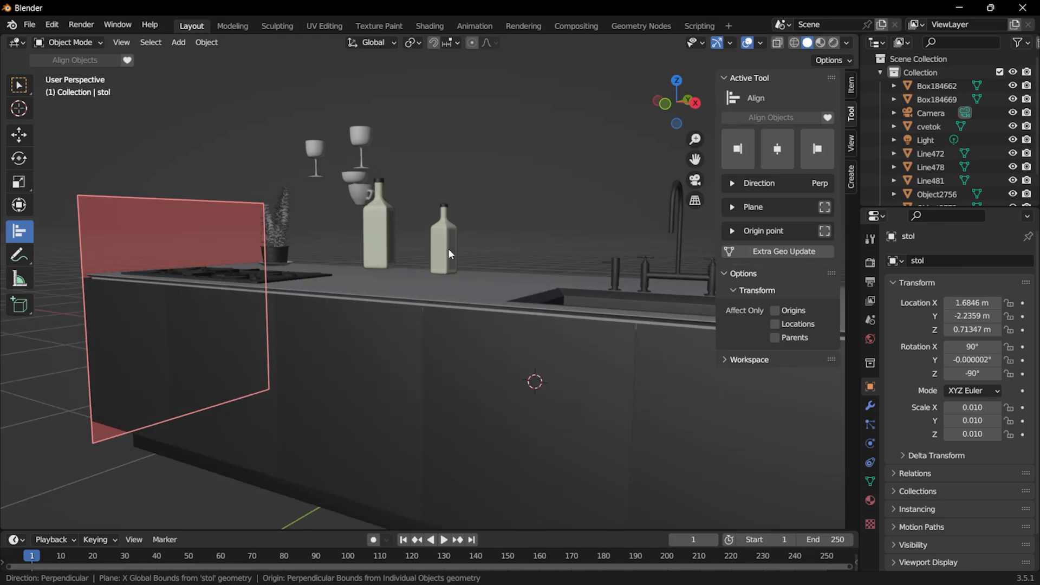
pyautogui.moveTo(395, 282)
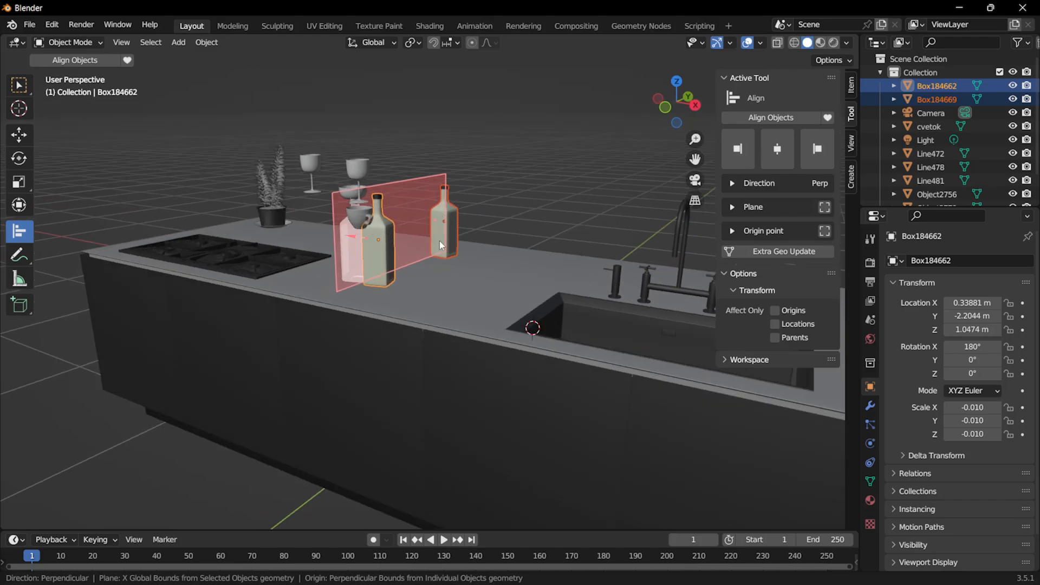
pyautogui.moveTo(423, 244)
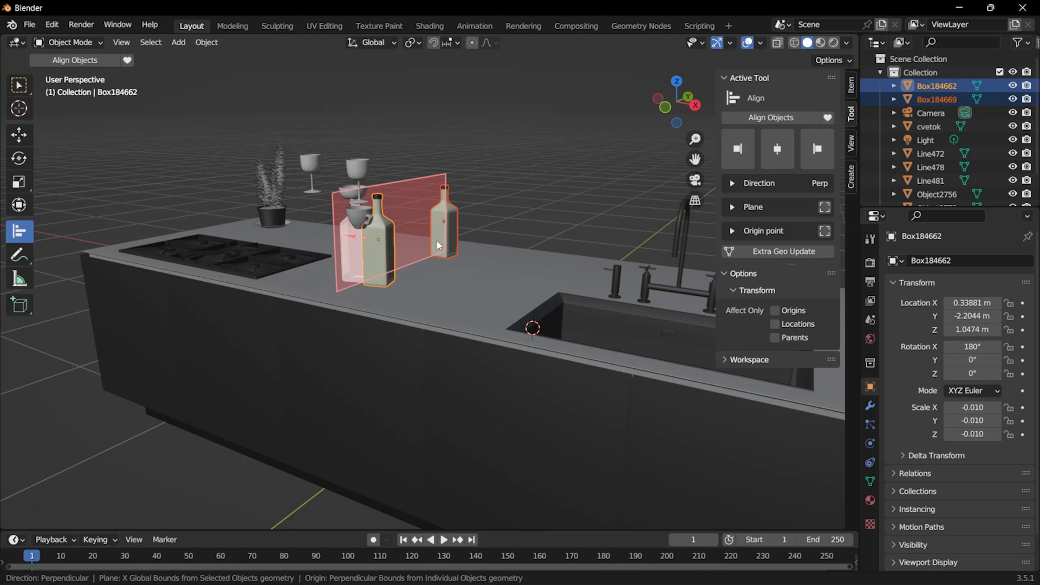
pyautogui.moveTo(735, 215)
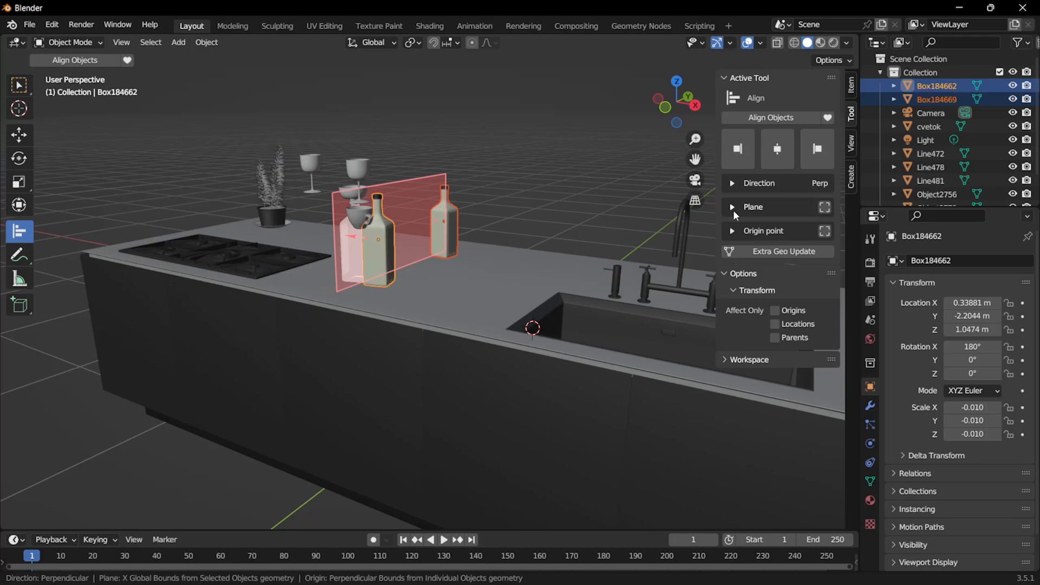
pyautogui.moveTo(734, 218)
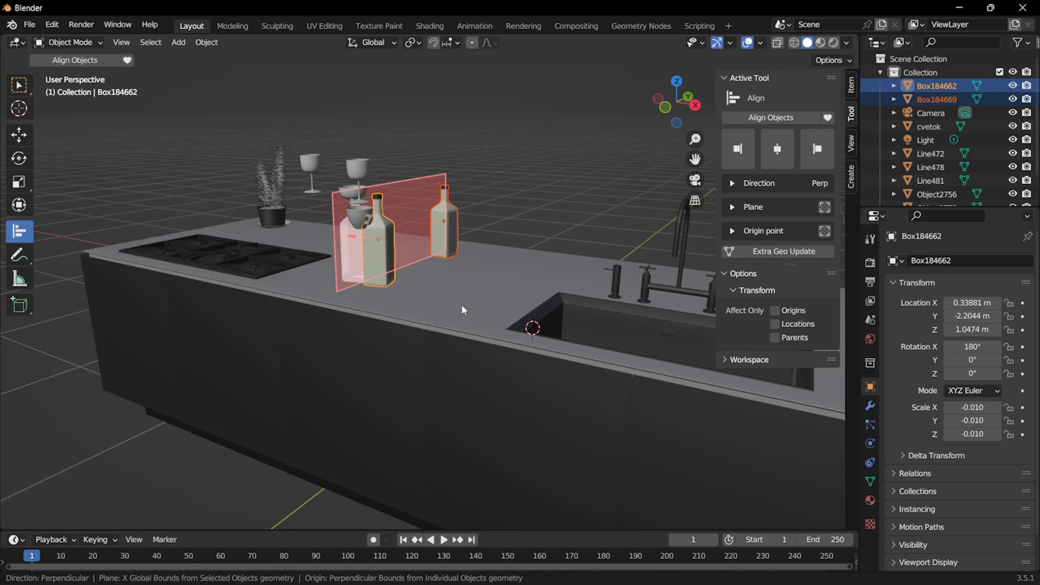
# Step: Expand the Align tool's Plane section showing X axis, Min and bounds target
pyautogui.click(753, 207)
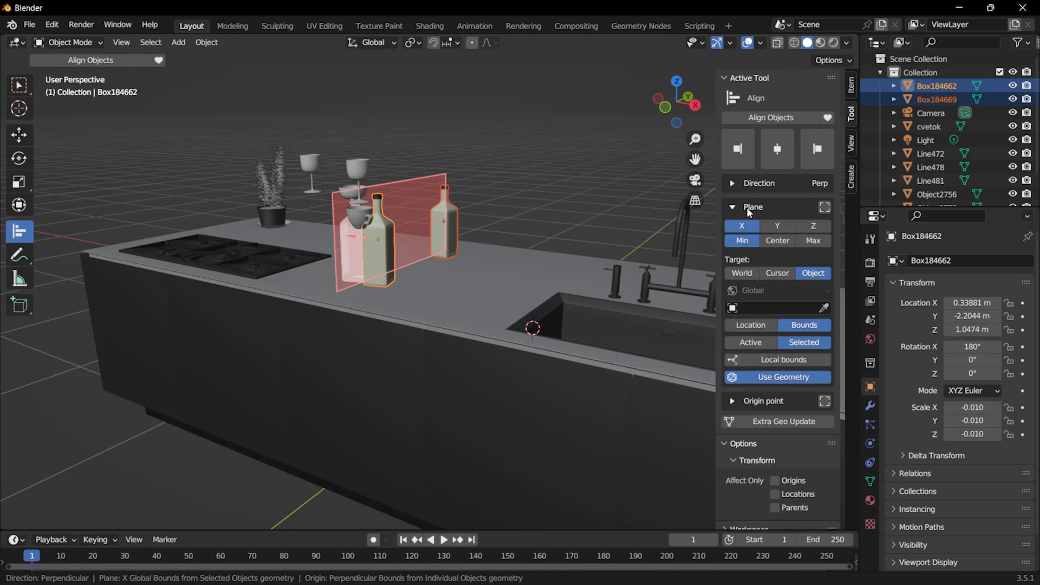
pyautogui.moveTo(826, 308)
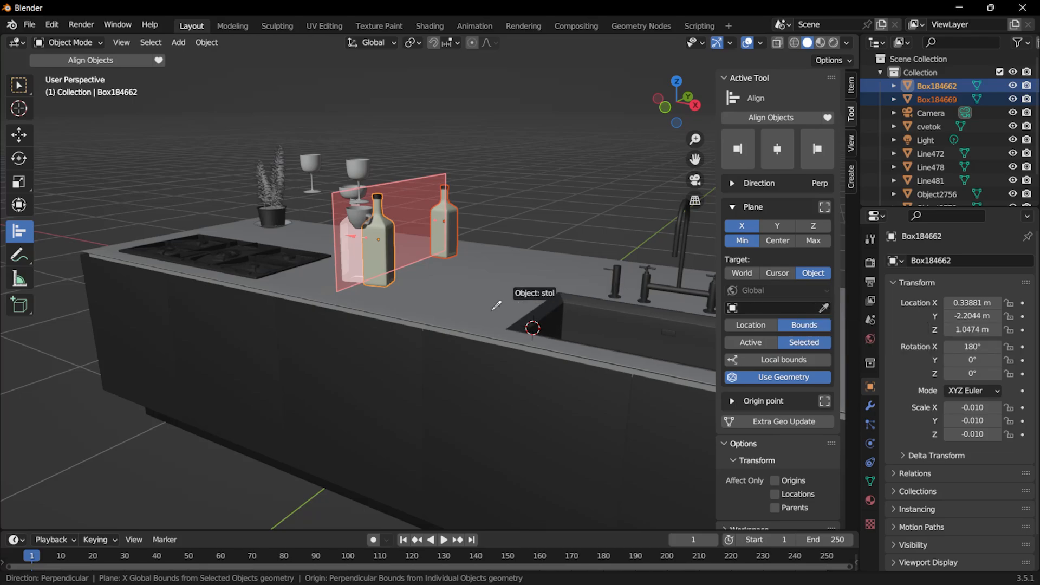
pyautogui.moveTo(454, 300)
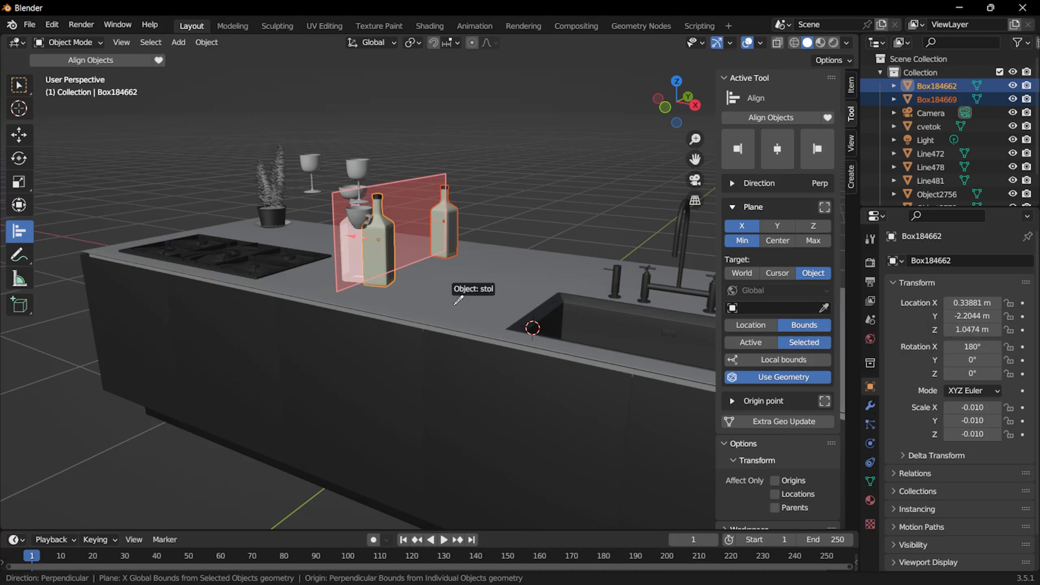
pyautogui.moveTo(440, 302)
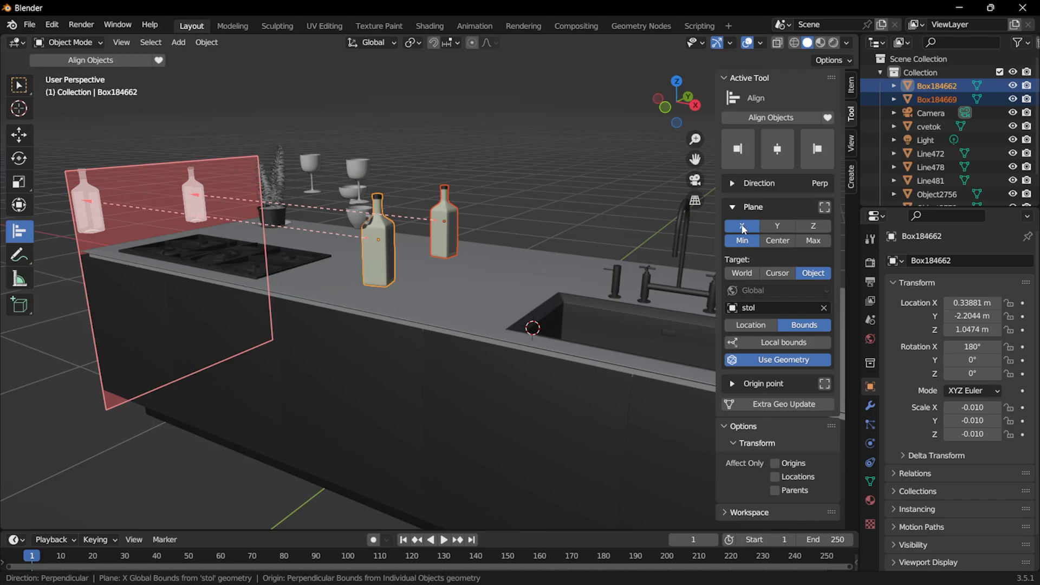
pyautogui.moveTo(132, 270)
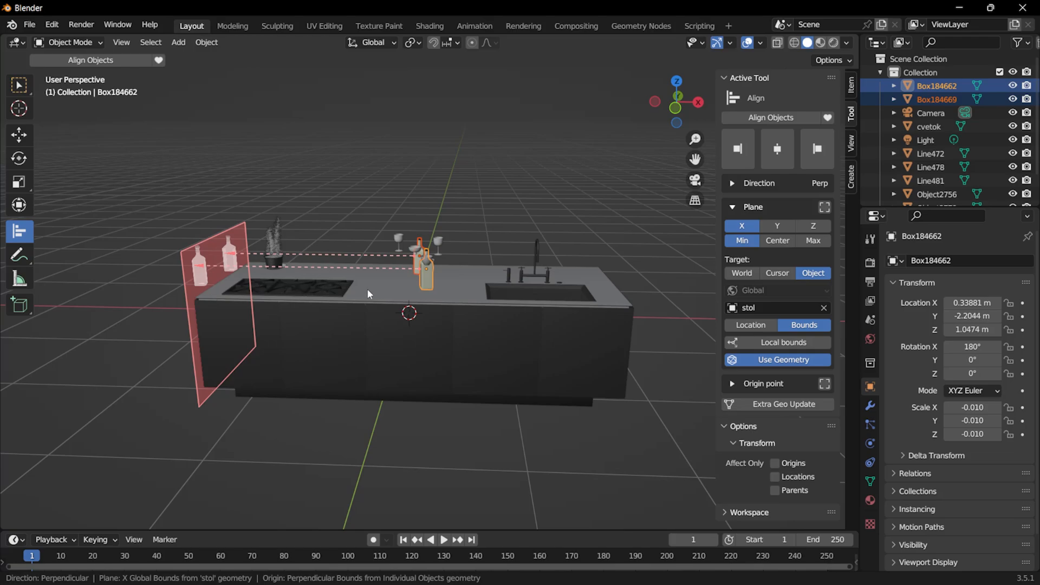
# Step: View the whole island and switch the alignment plane axis to Z
pyautogui.moveTo(397, 299); pyautogui.dragTo(464, 318)
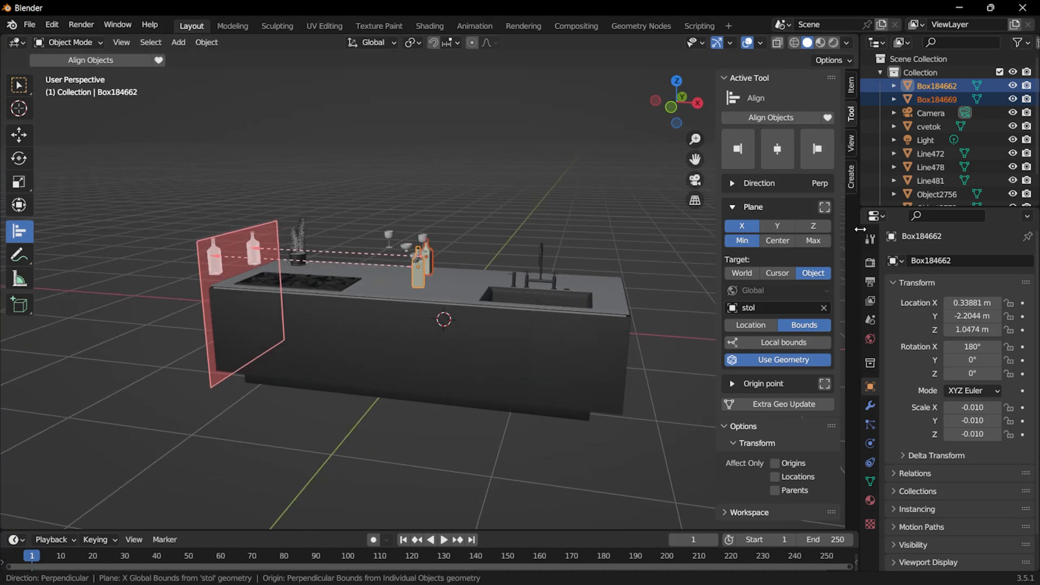
pyautogui.click(777, 225)
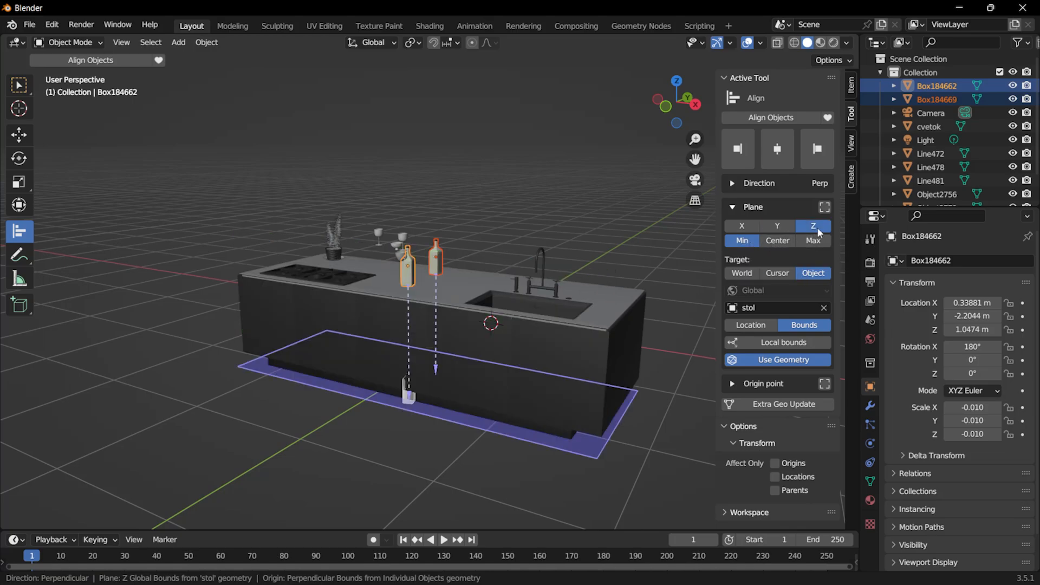
pyautogui.moveTo(337, 333)
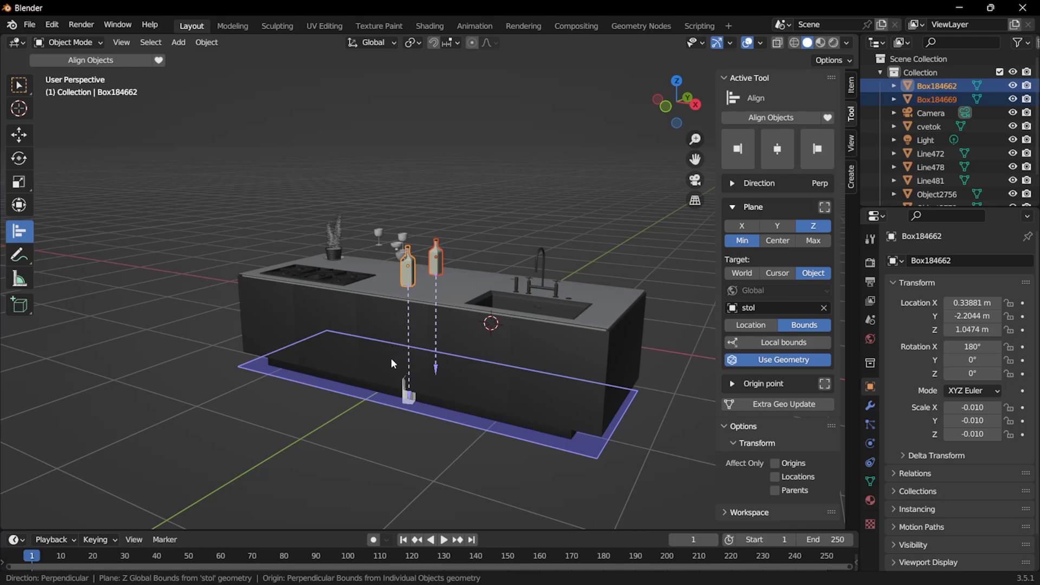
pyautogui.moveTo(405, 314)
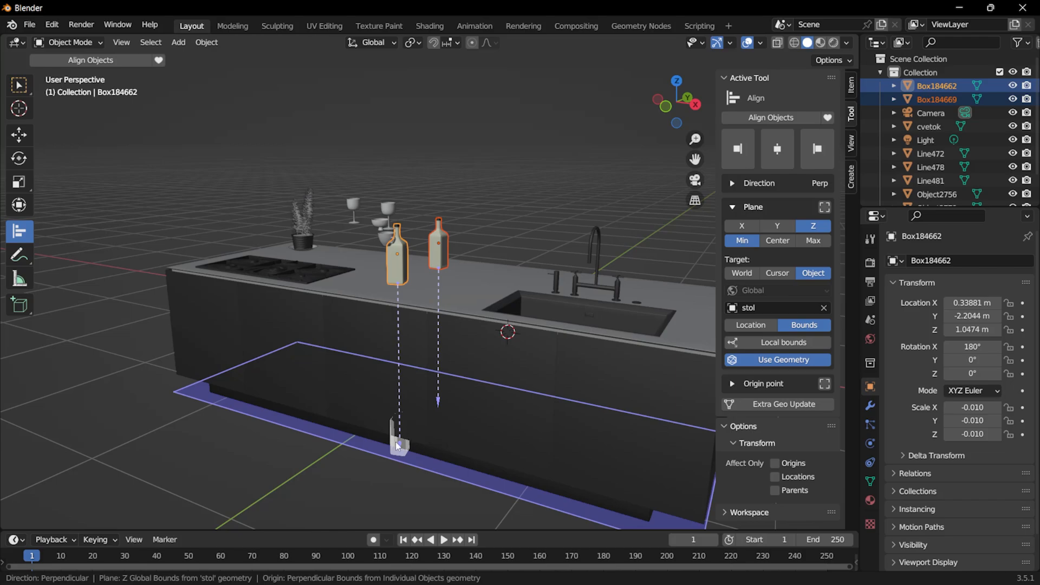
# Step: Preview the bottles' alignment along the X axis toward the island's far edge
pyautogui.click(741, 227)
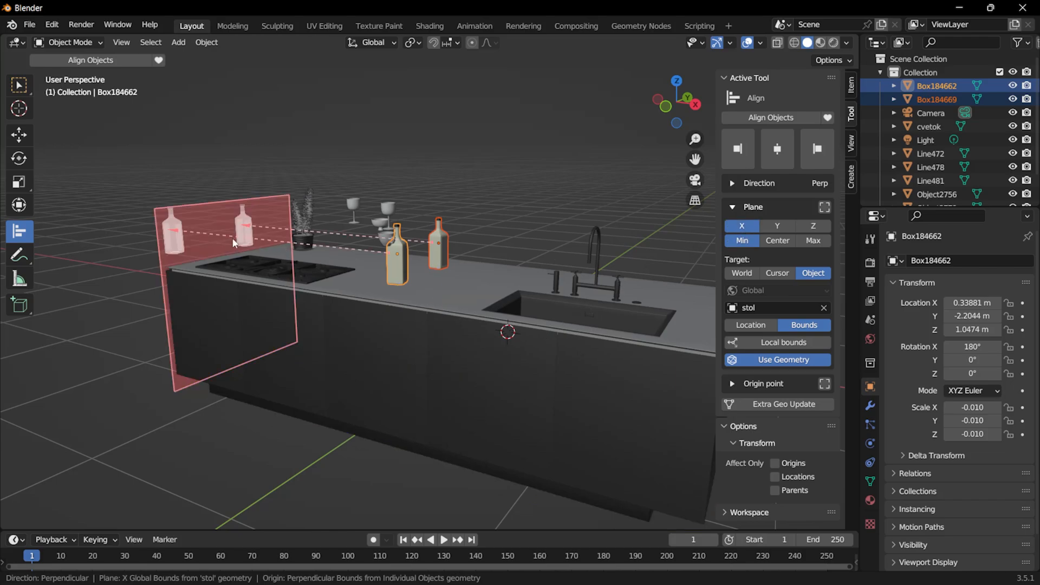
pyautogui.moveTo(173, 235)
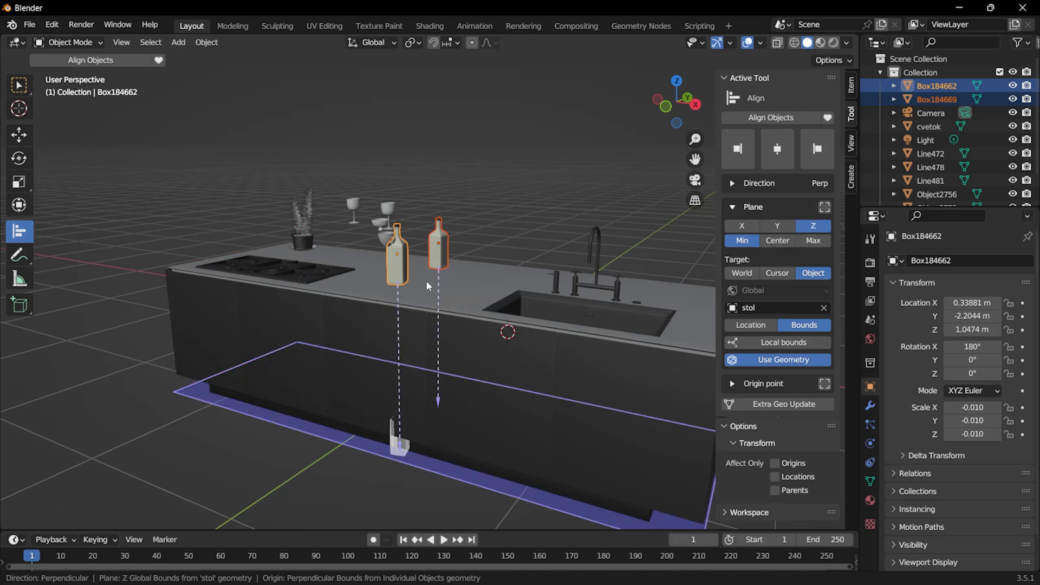
pyautogui.moveTo(430, 296)
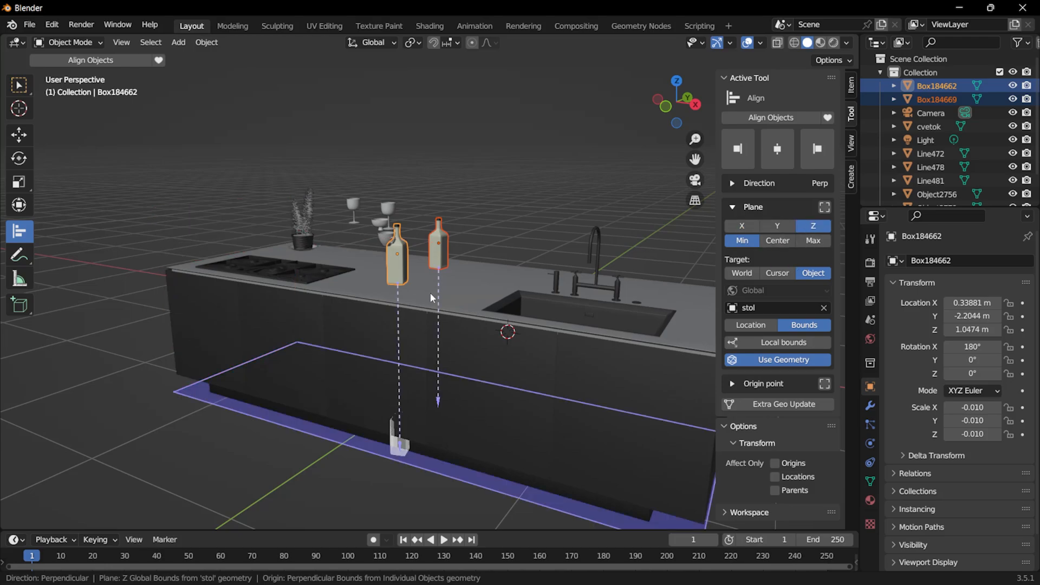
pyautogui.moveTo(813, 241)
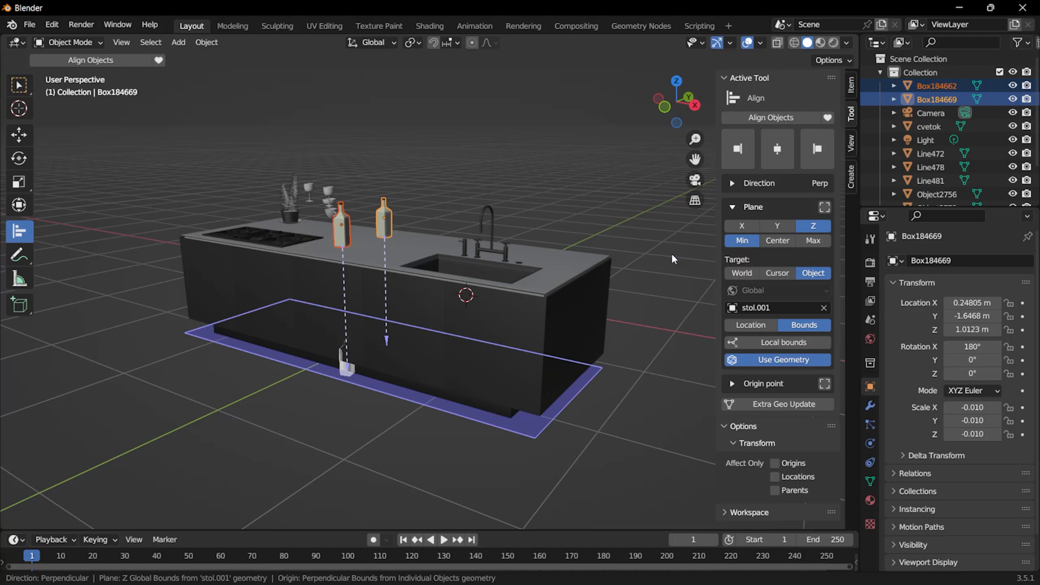
pyautogui.moveTo(763, 254)
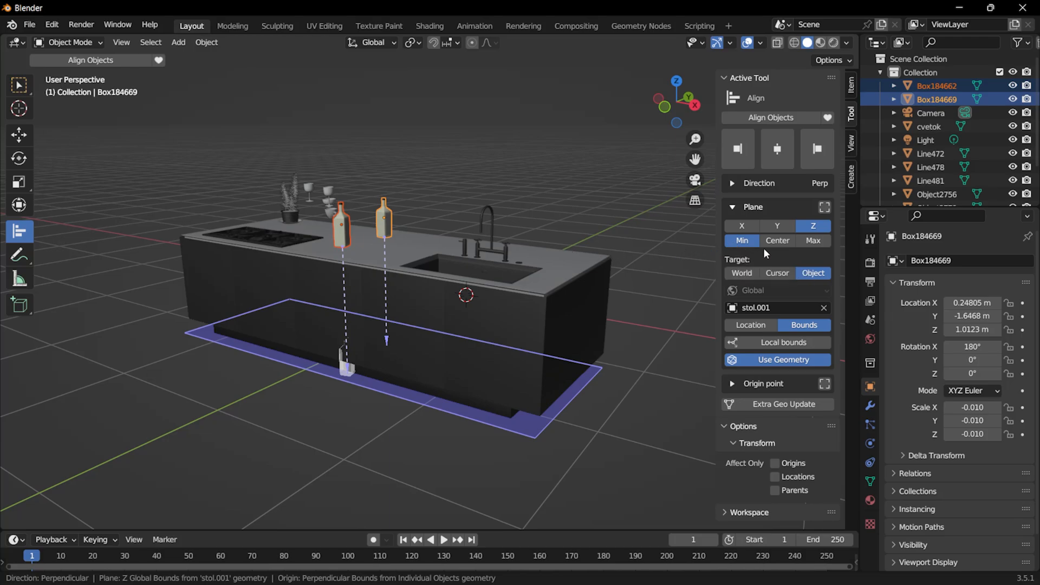
# Step: Use the Max bound so the bottles preview standing on the countertop's top
pyautogui.click(777, 241)
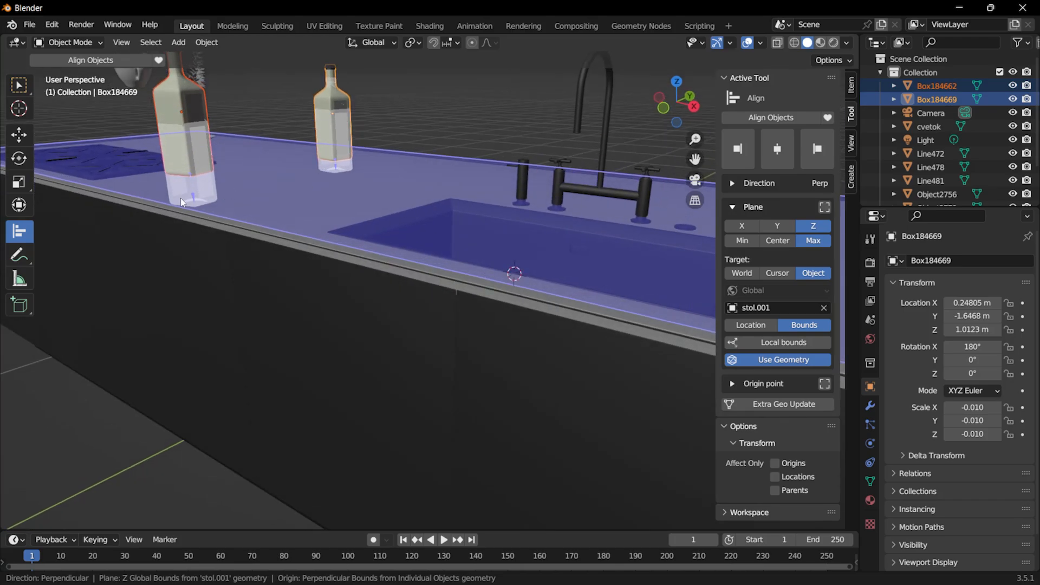
pyautogui.moveTo(146, 234)
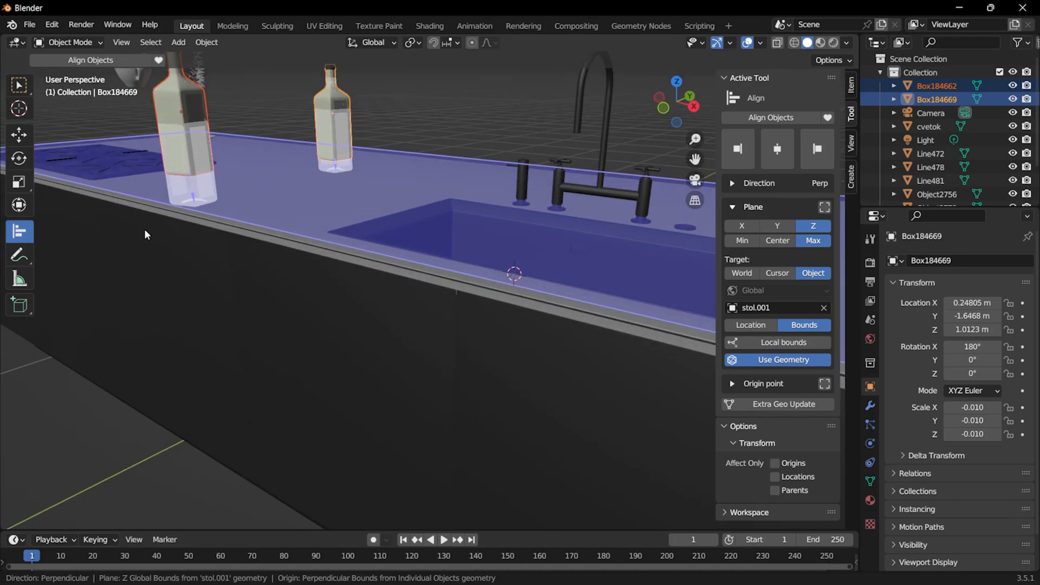
pyautogui.moveTo(770, 117)
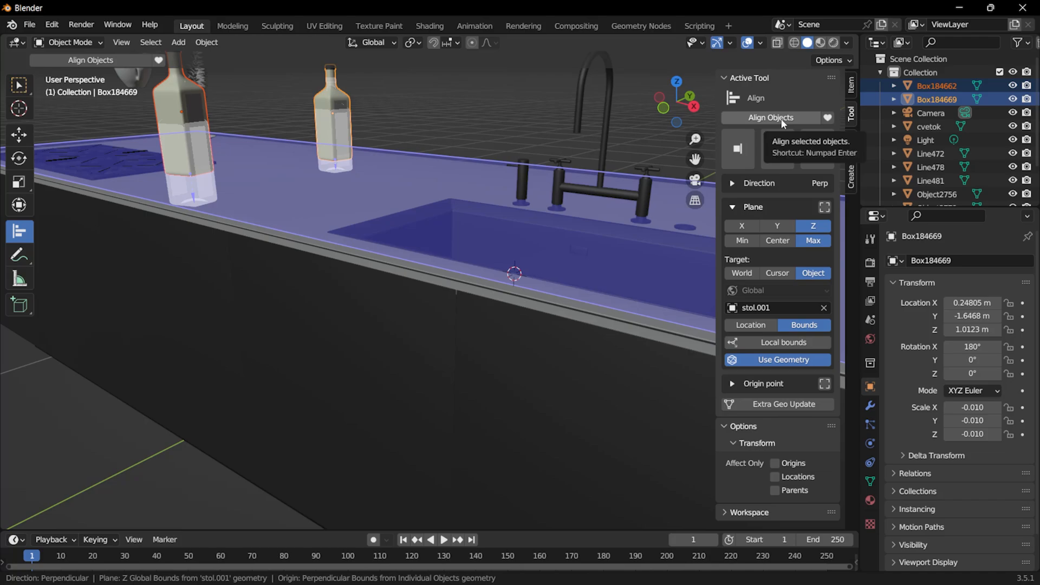
# Step: Apply Align Objects to drop both bottles onto the countertop, then inspect with Move
pyautogui.click(770, 117)
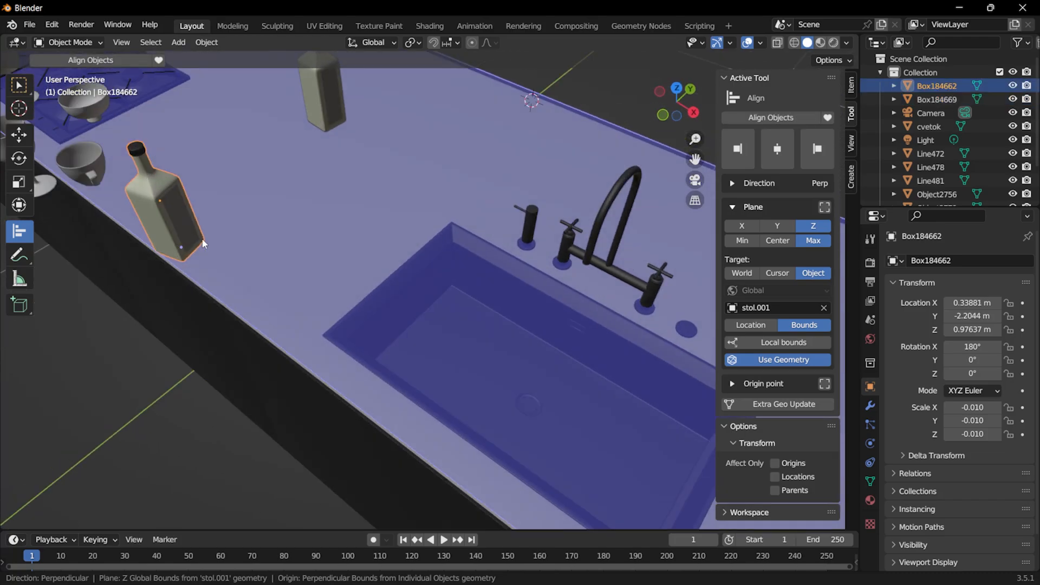
pyautogui.click(18, 134)
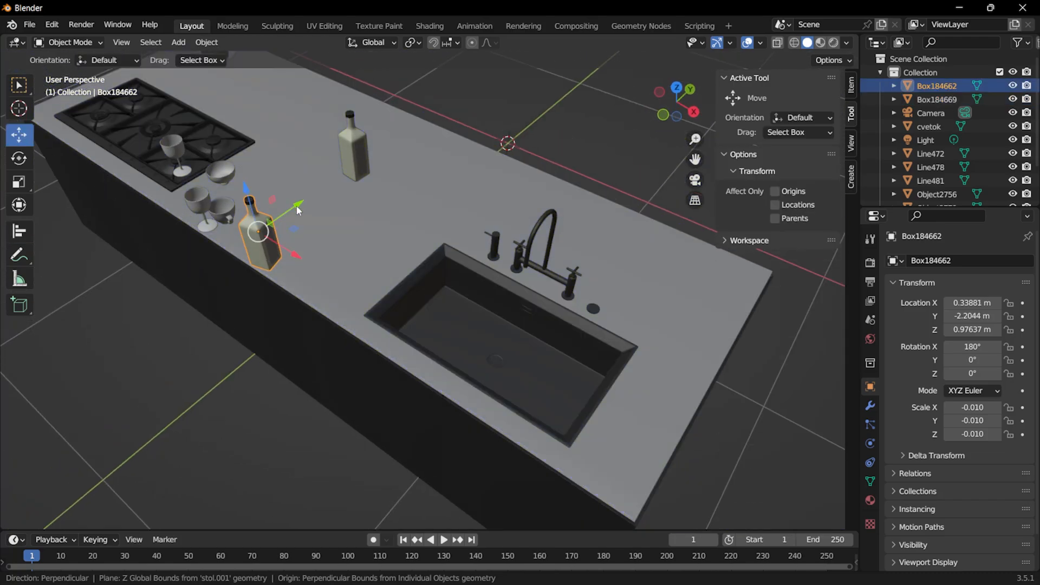
pyautogui.moveTo(259, 232); pyautogui.dragTo(295, 205)
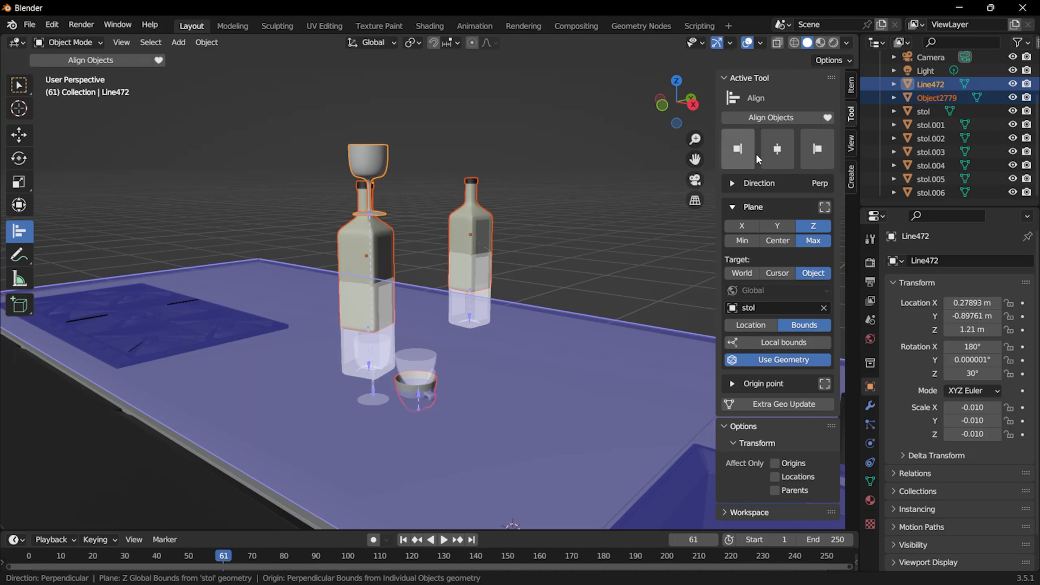
# Step: Align the wine glass and cup to the stol countertop's Z Max, placing them beside the bottles
pyautogui.click(736, 148)
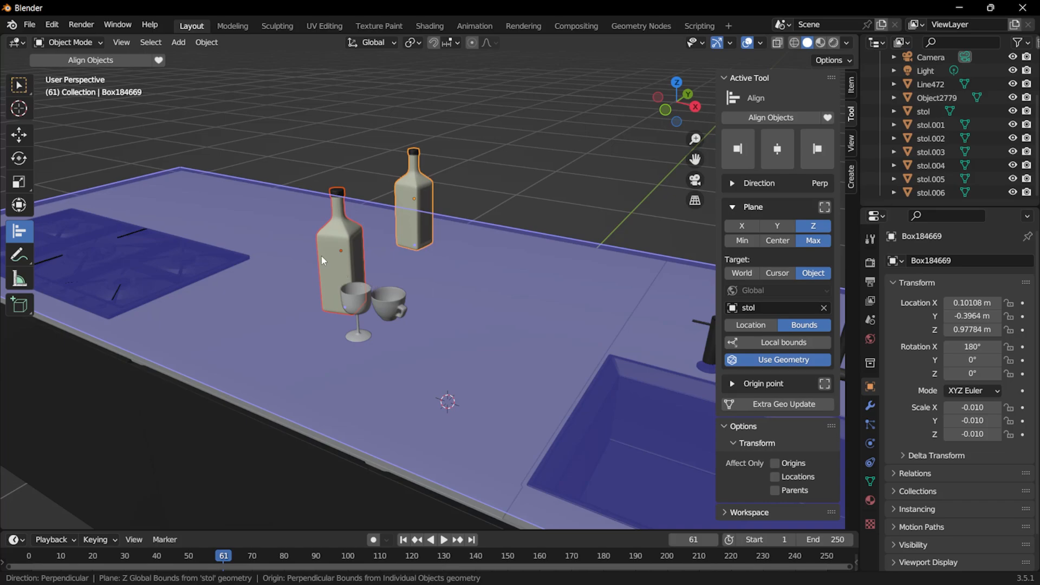
pyautogui.moveTo(396, 259)
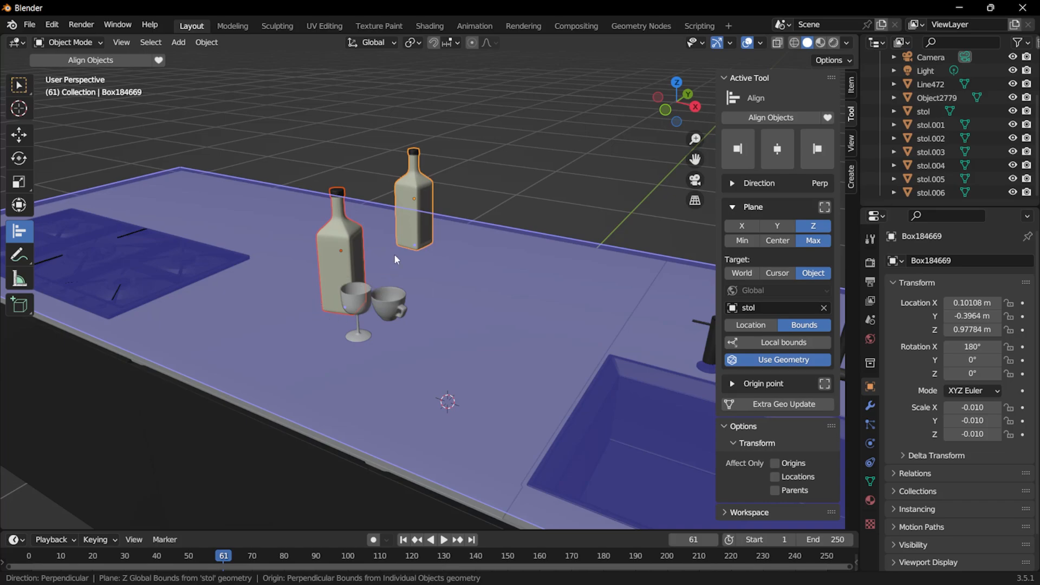